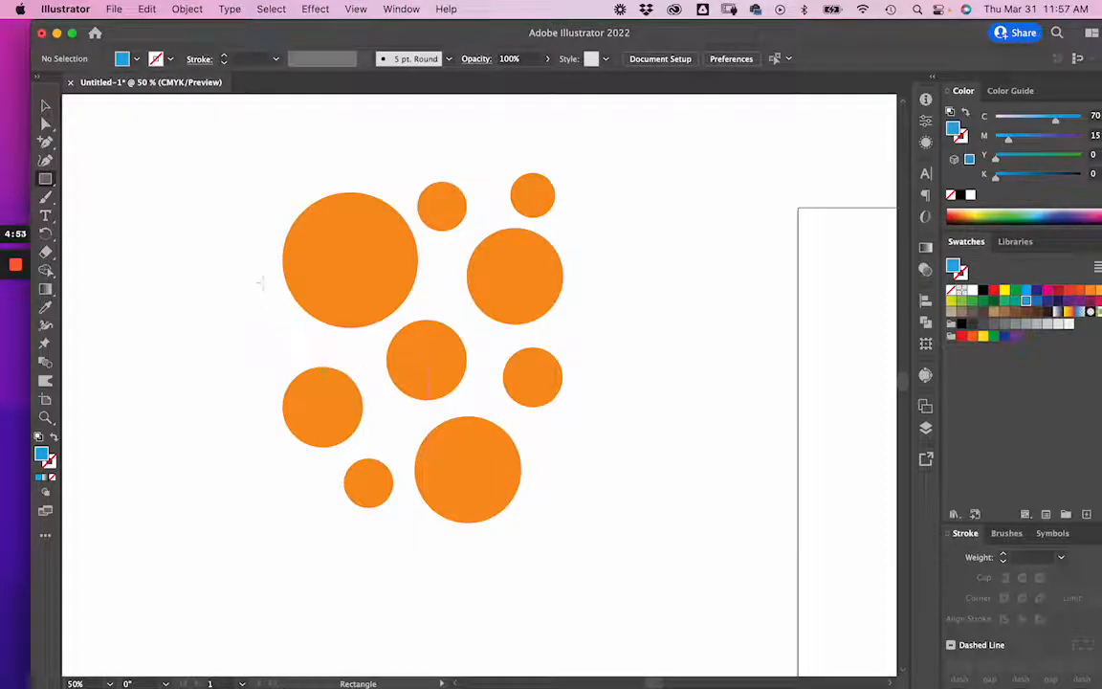
Step: Draw a large blue square covering all the orange circles
drag(256, 172, 287, 201)
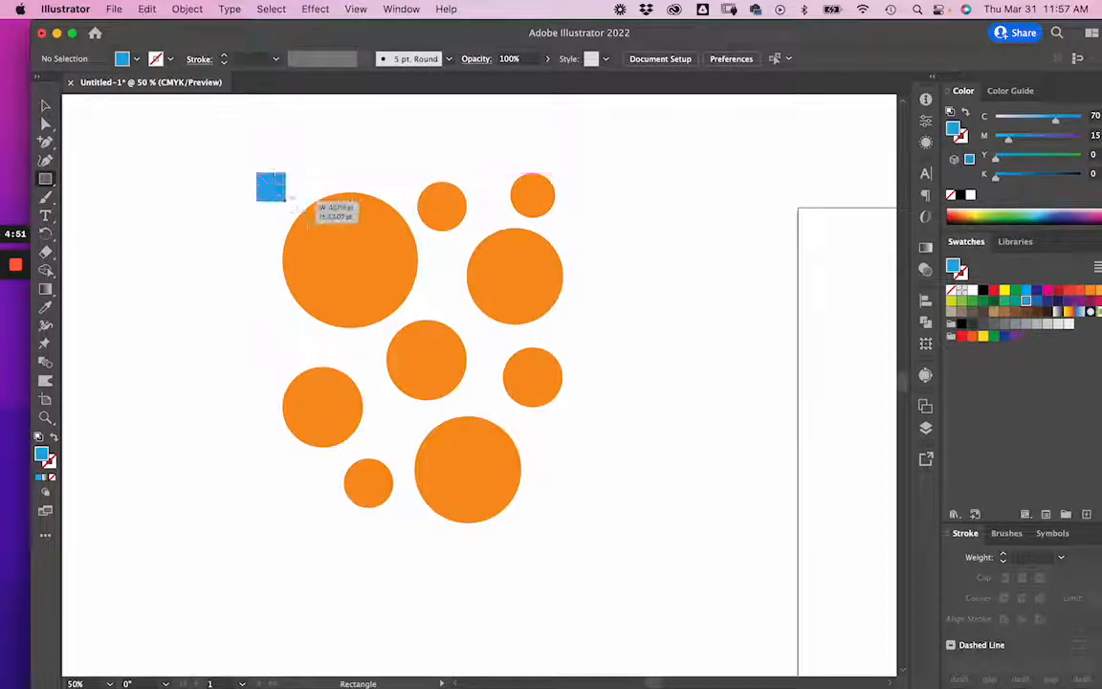
drag(272, 188, 601, 517)
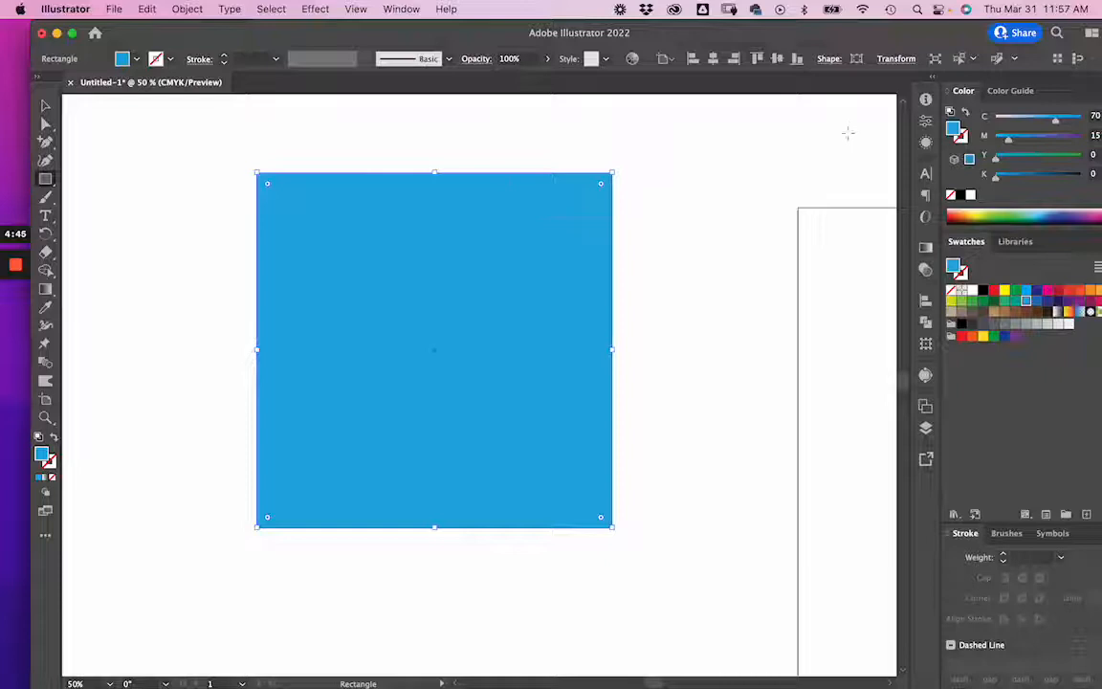
Step: Show the blue square's properties and send it behind the orange circles
click(926, 121)
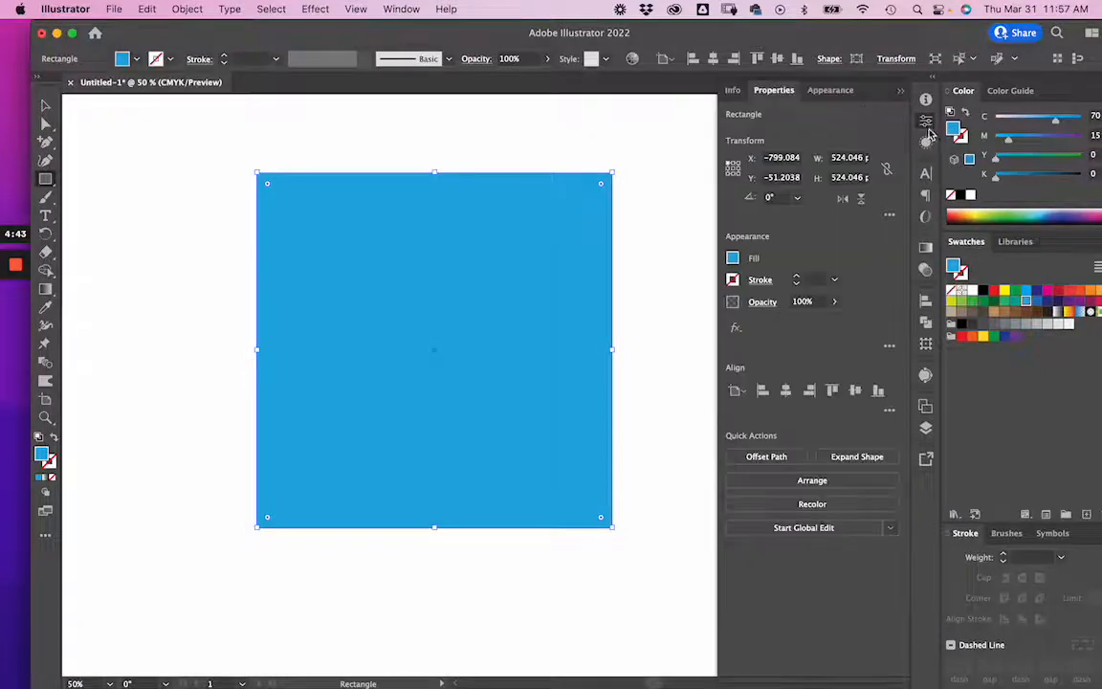
click(851, 176)
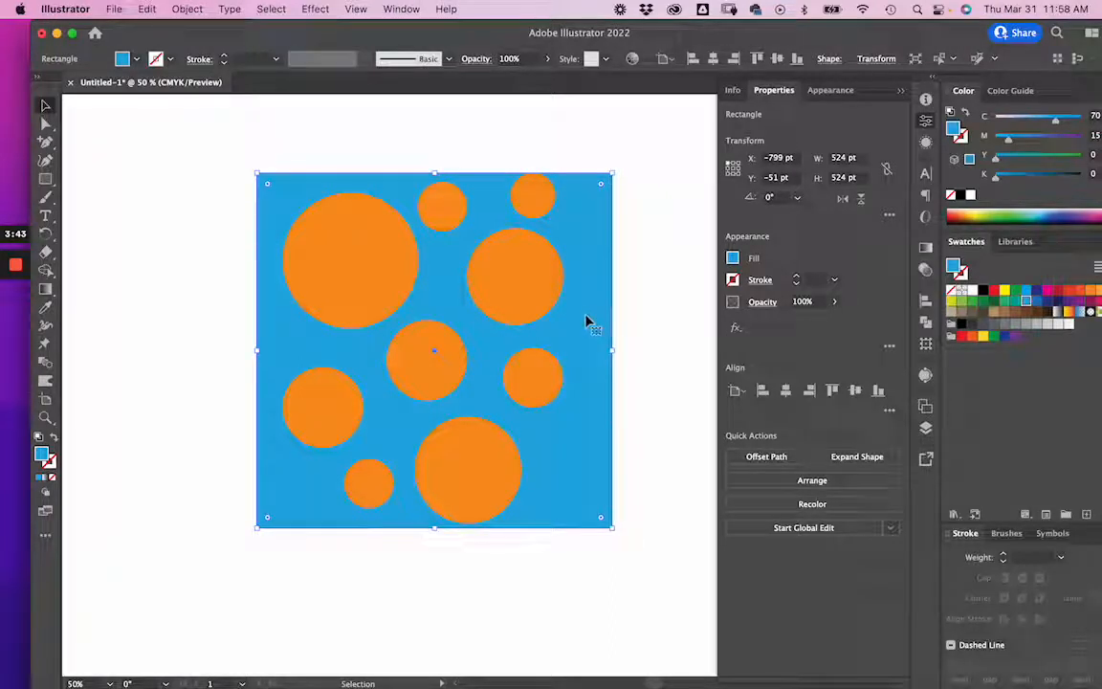
mouse_move(373, 208)
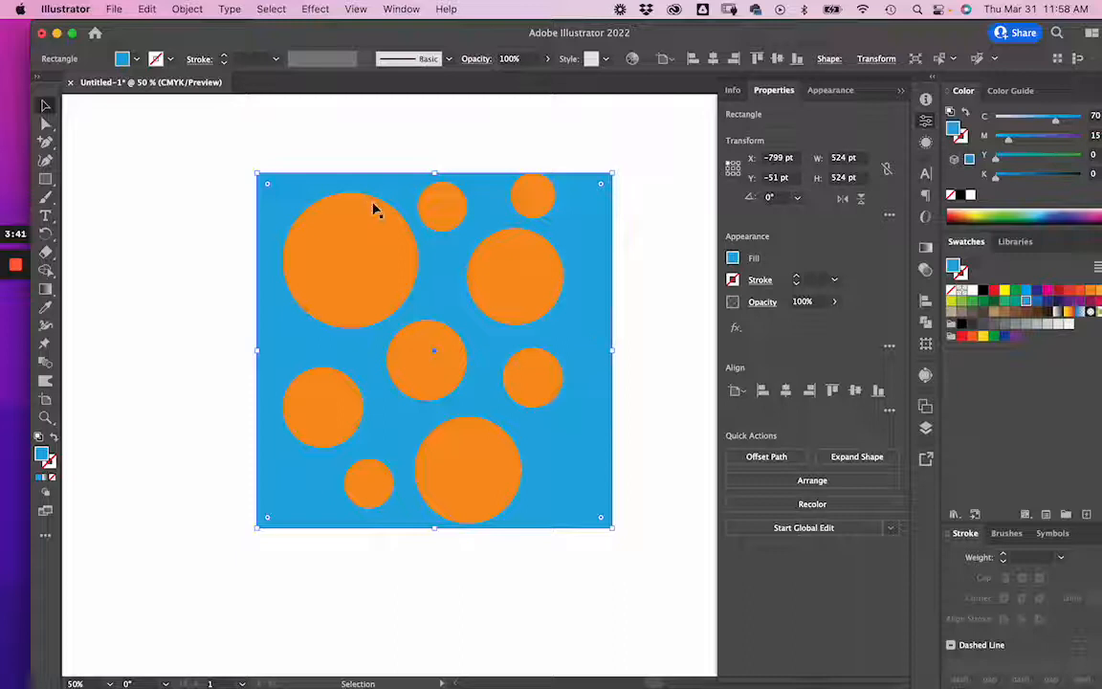
mouse_move(601, 421)
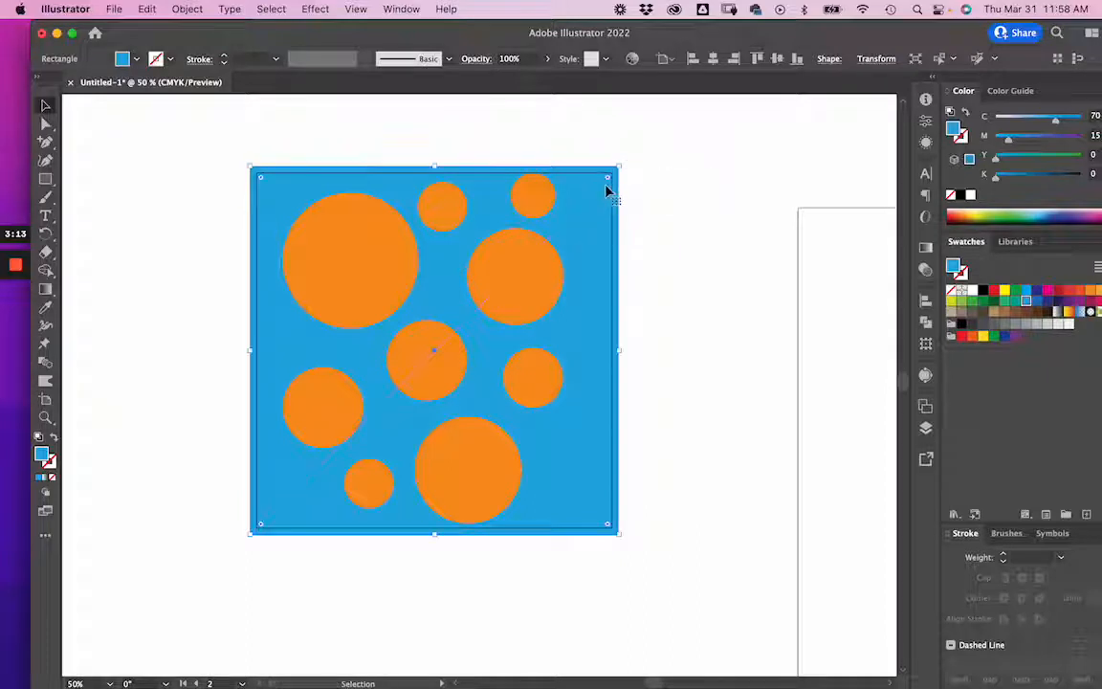
mouse_move(627, 220)
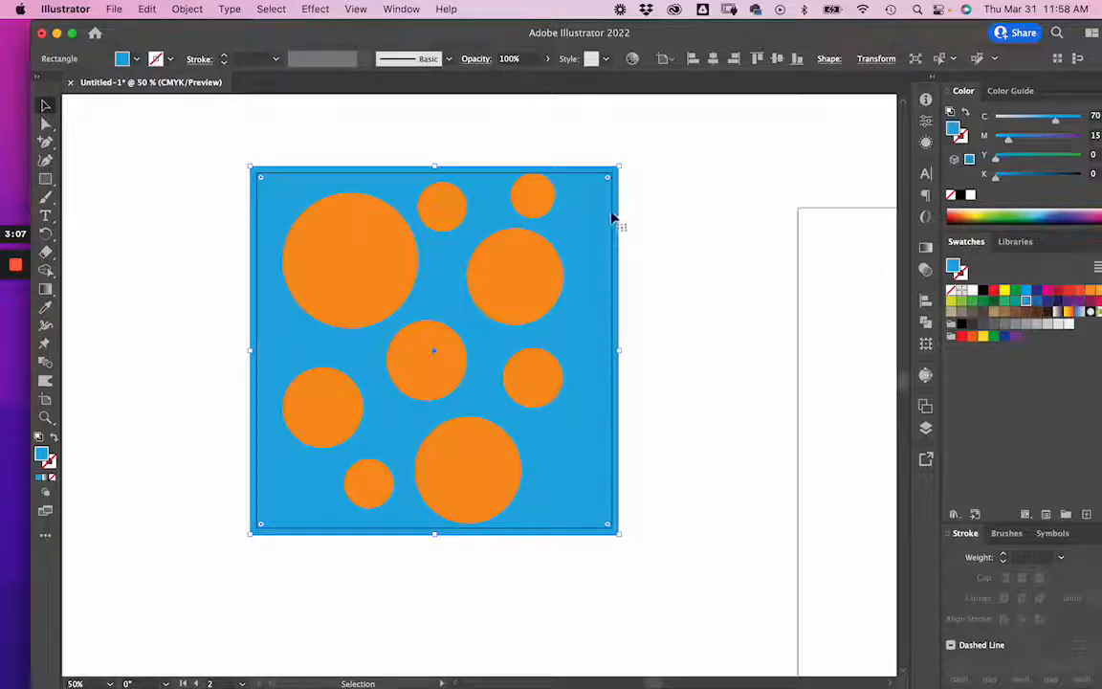
Step: Start Export As from the File menu and choose JPEG (jpg) as the format
click(115, 8)
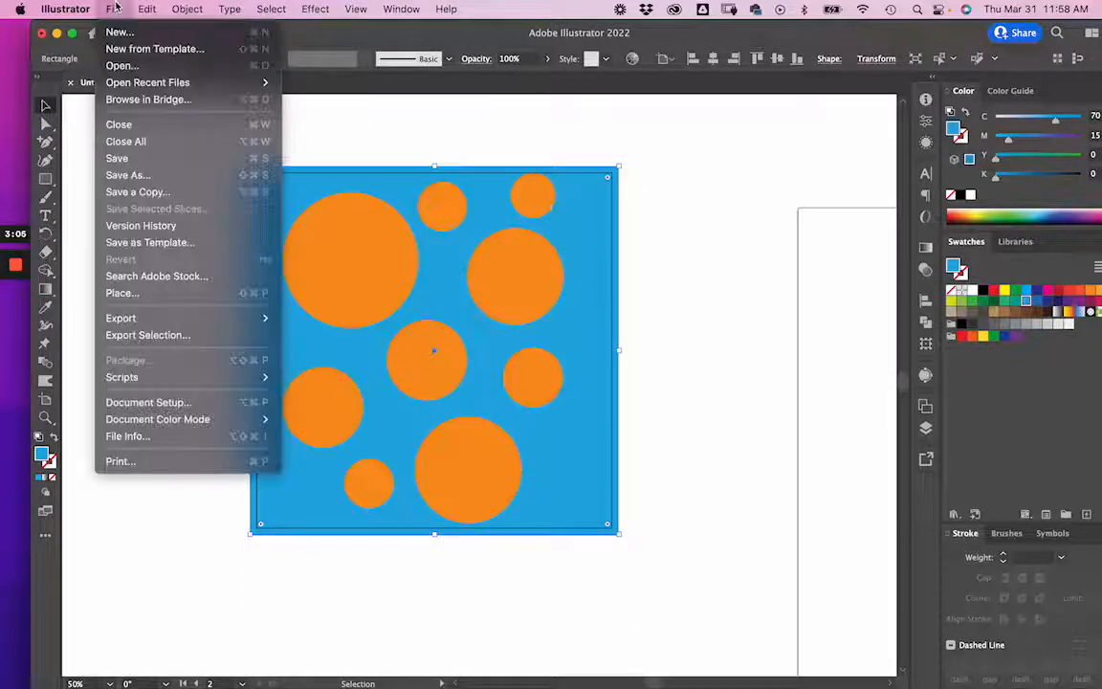
mouse_move(121, 318)
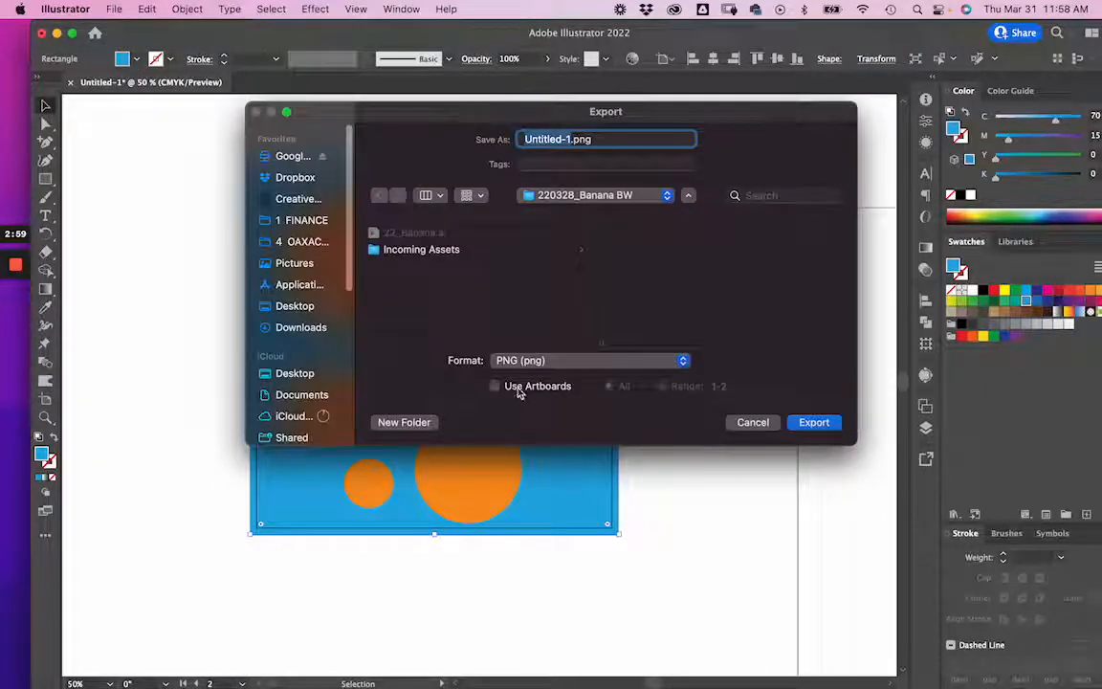
click(589, 360)
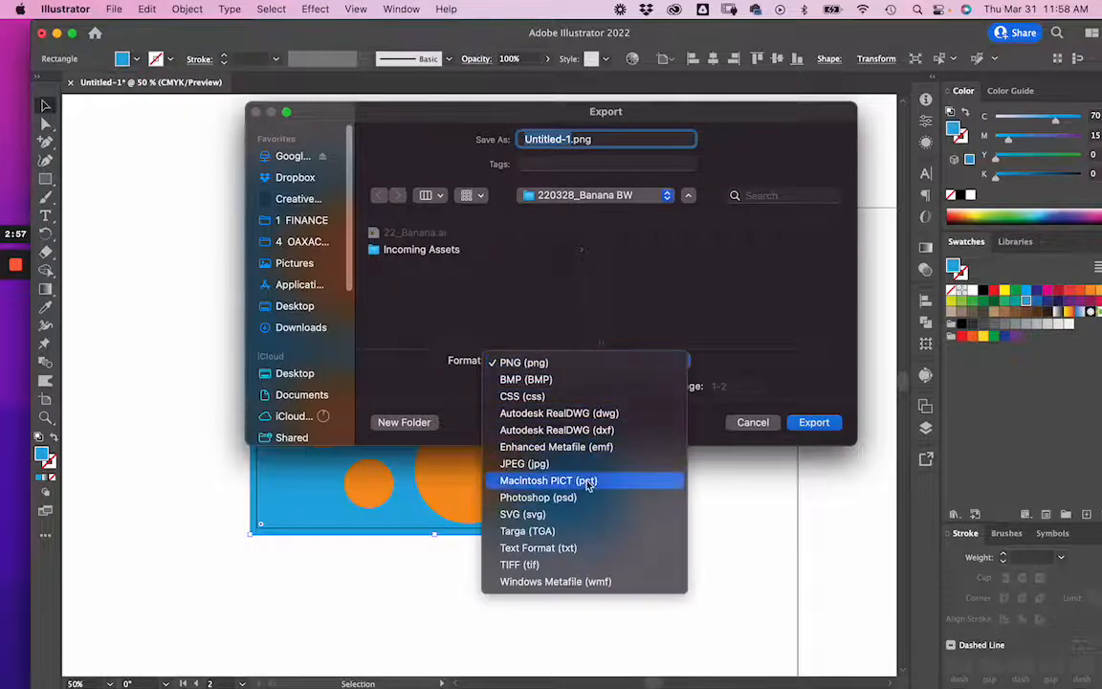
click(525, 463)
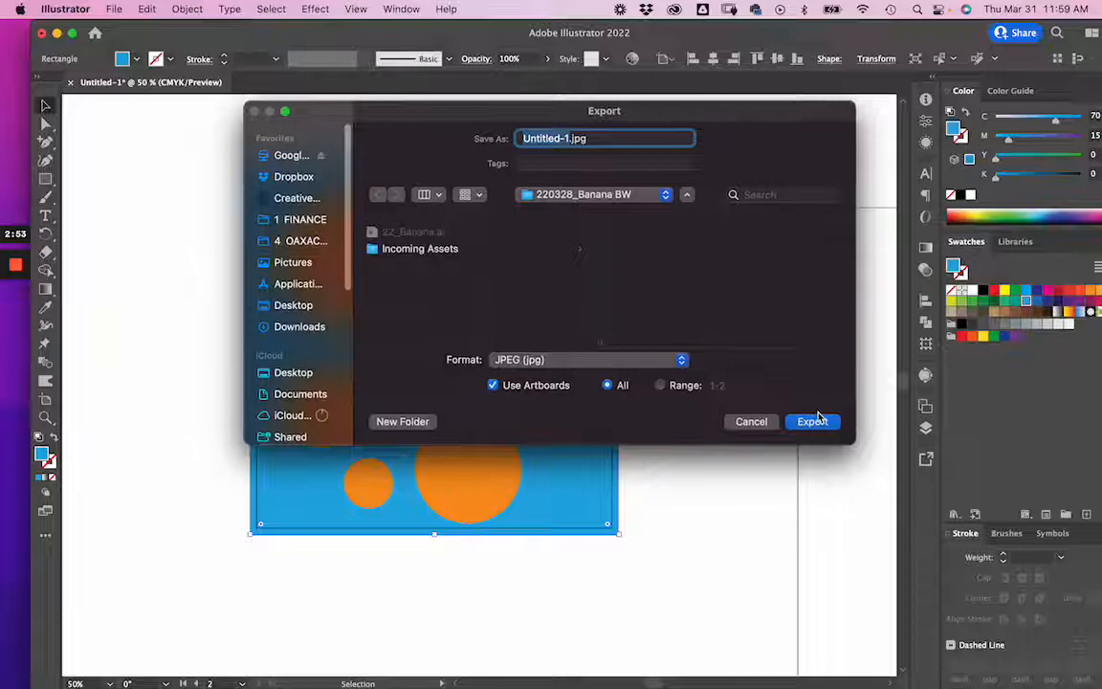
Step: Export the artboards as JPEG with Art Optimized (Supersampling) anti-aliasing
click(812, 421)
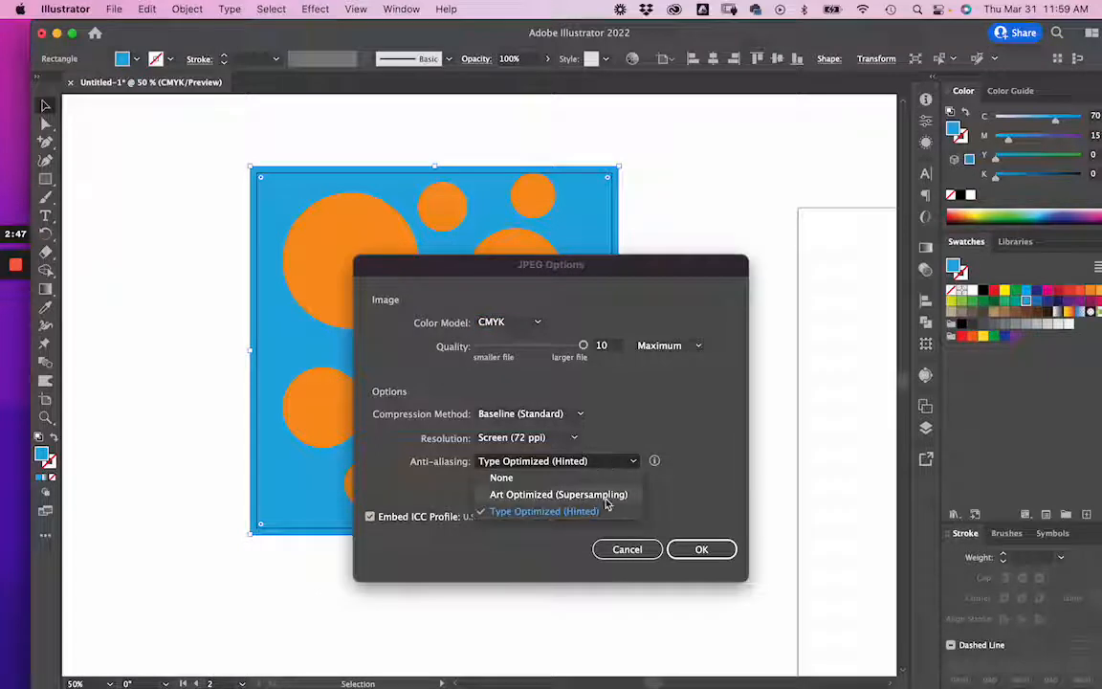
click(559, 493)
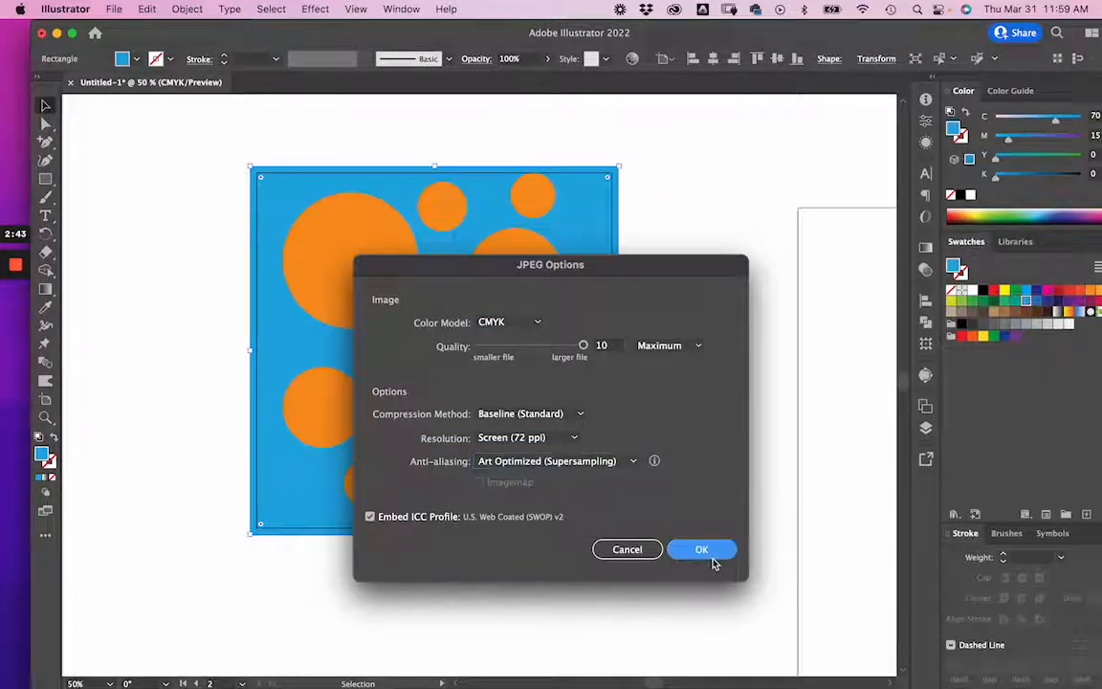
click(700, 547)
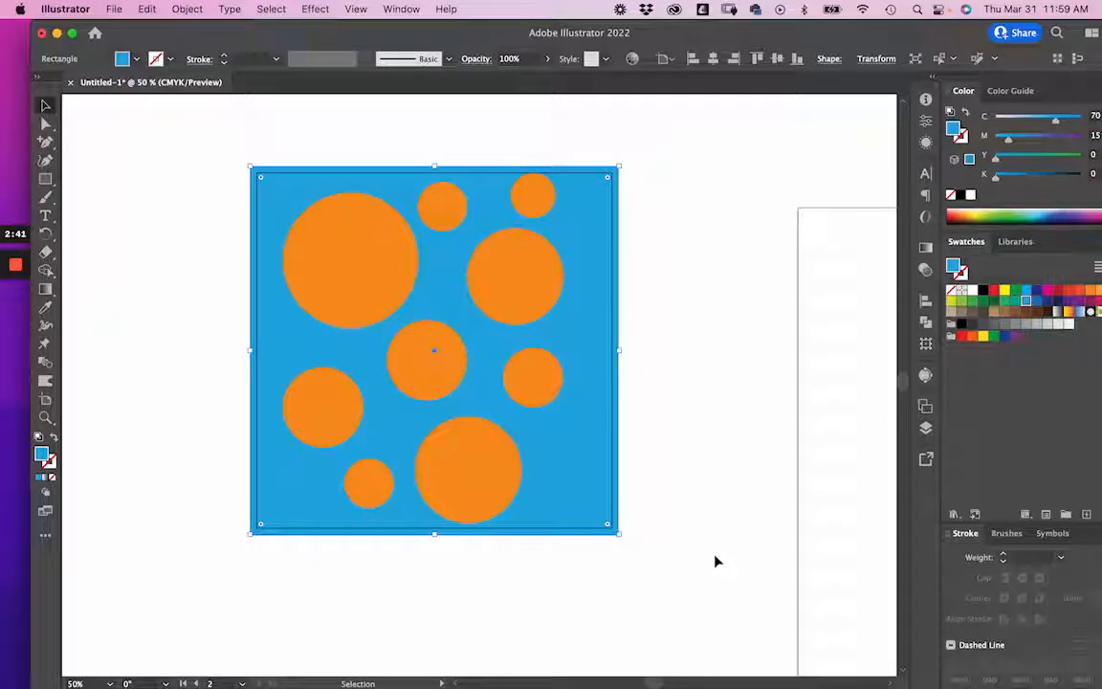